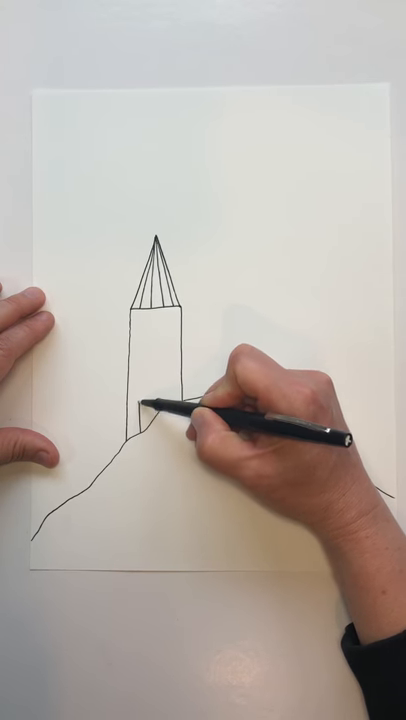
drag(150, 420, 175, 380)
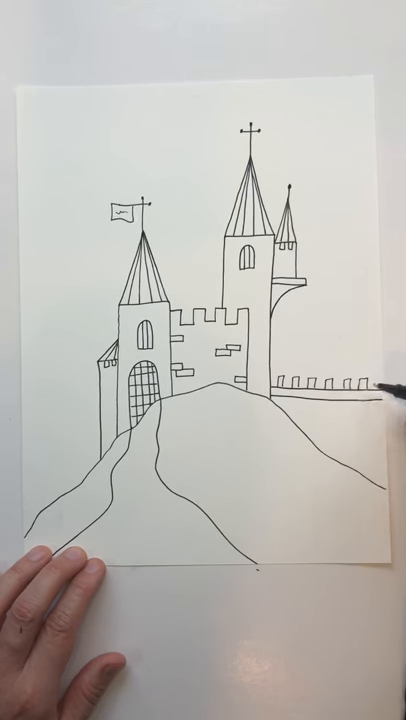
mouse_move(330, 460)
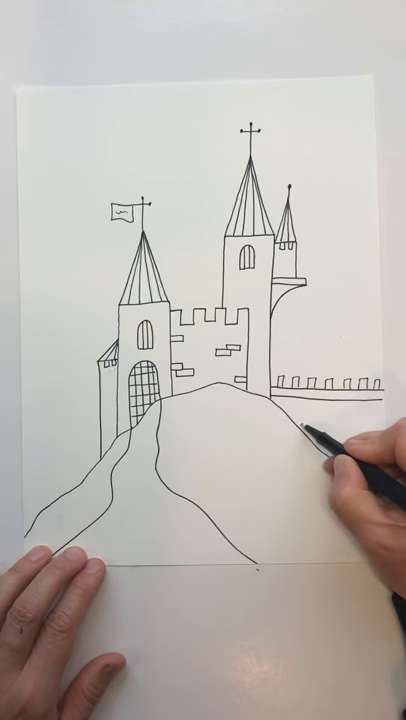